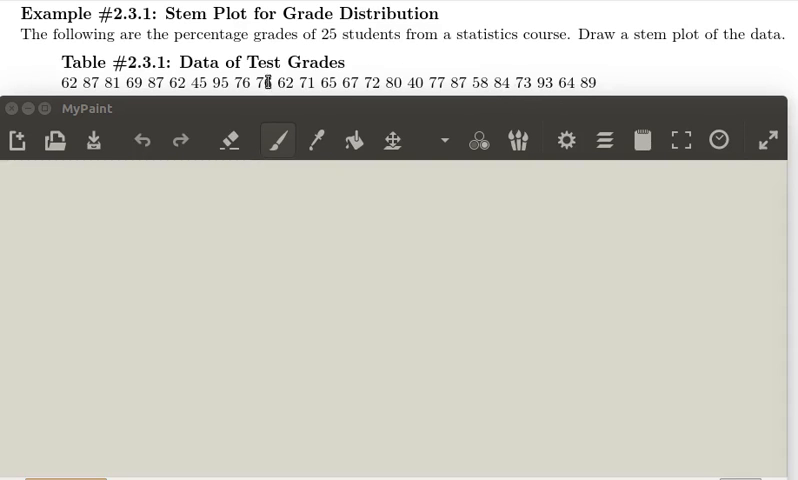
mouse_move(603, 87)
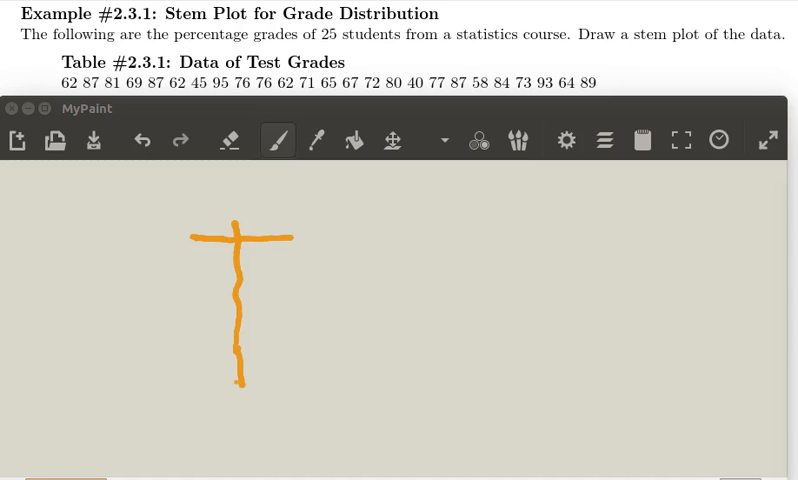
mouse_move(50, 80)
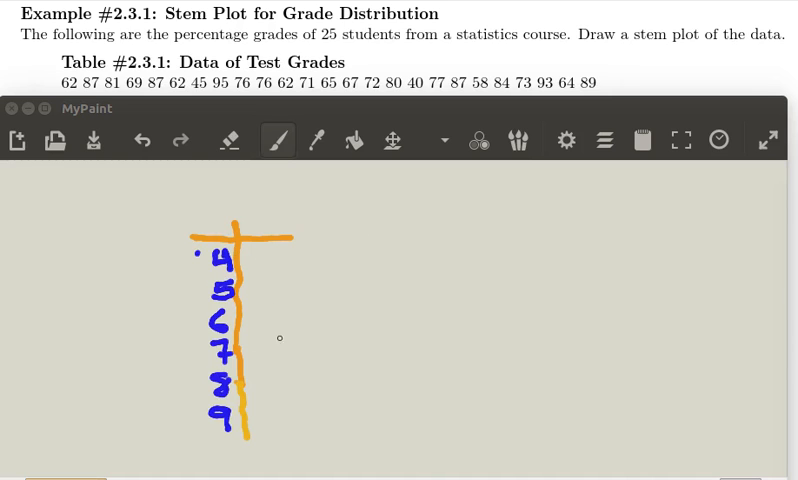
mouse_move(770, 216)
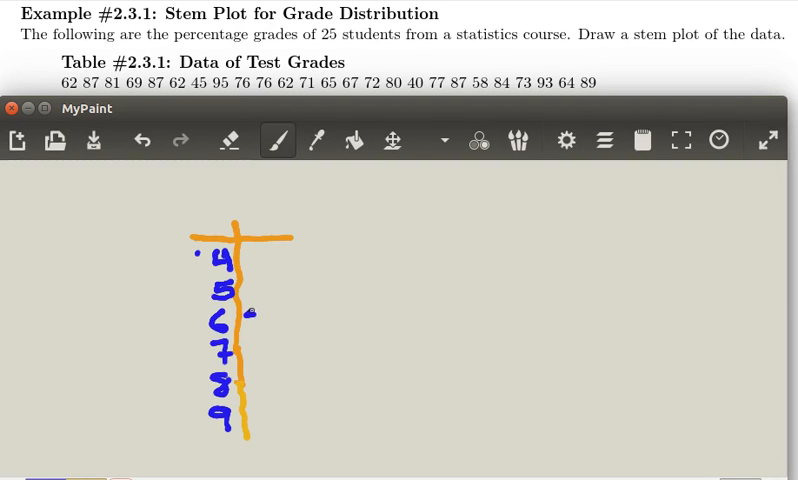
Handwrite the leaves 2 beside stem 6, 7 beside stem 8, and 5 beside stem 4.
left_click_drag(255, 315, 265, 325)
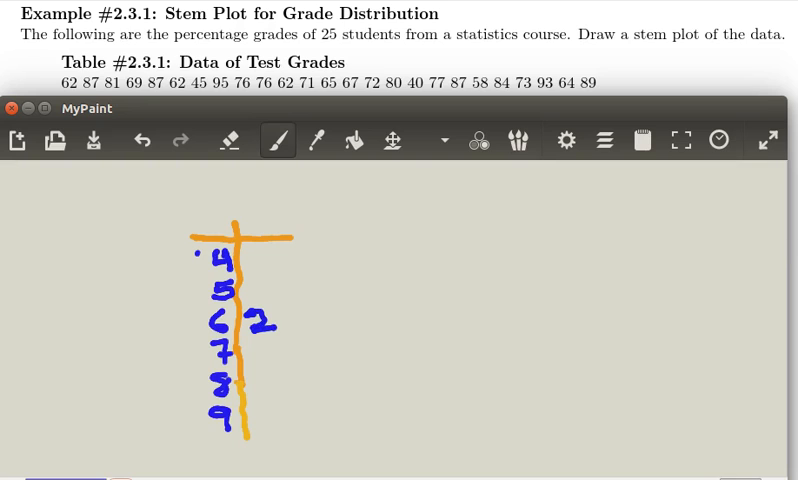
mouse_move(361, 330)
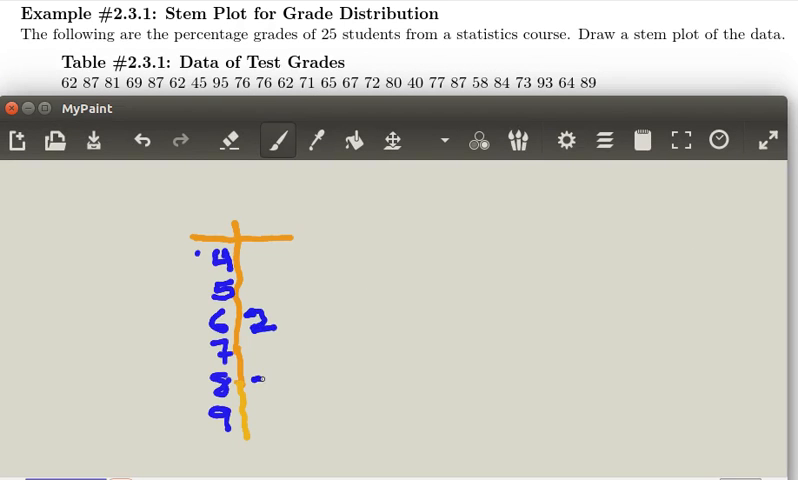
left_click_drag(258, 385, 270, 400)
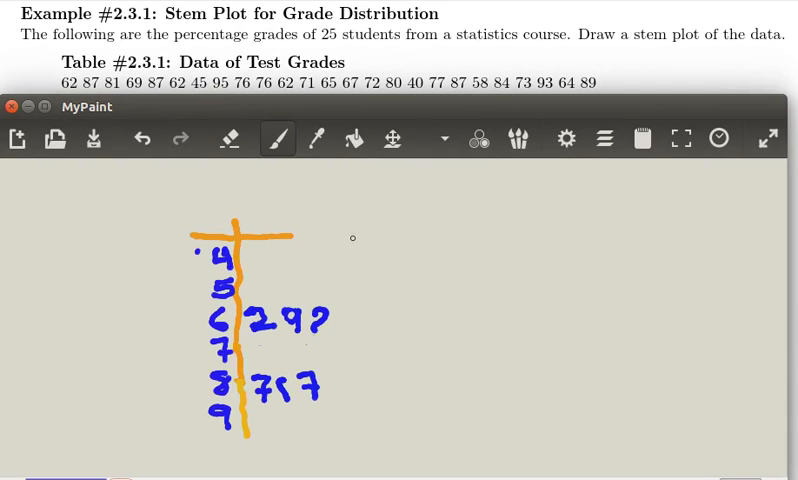
left_click_drag(310, 320, 335, 322)
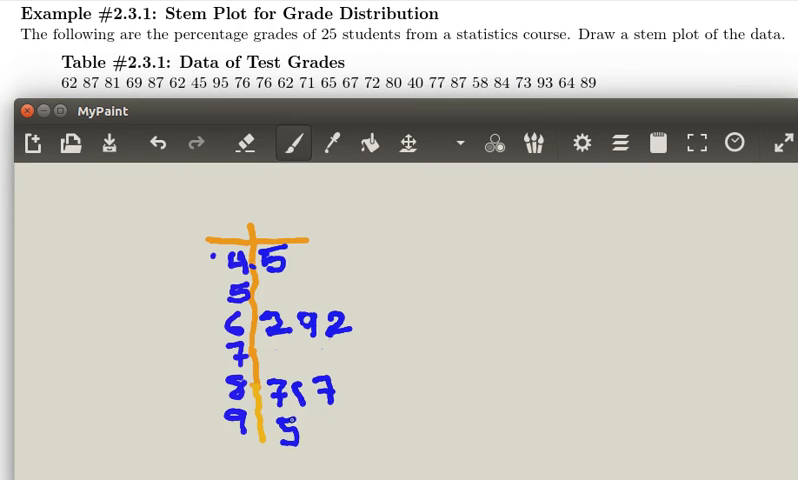
mouse_move(238, 81)
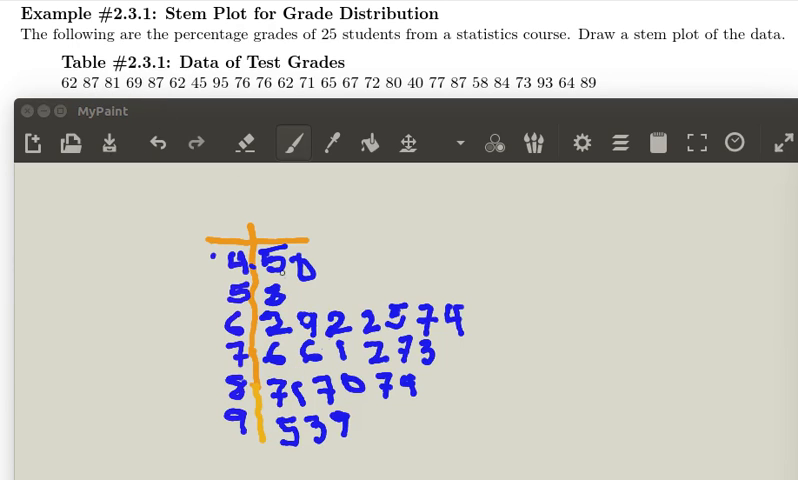
mouse_move(436, 278)
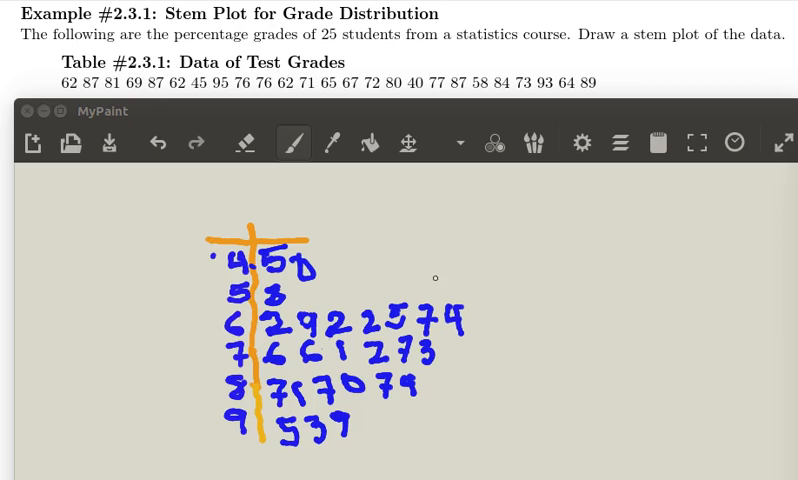
mouse_move(191, 196)
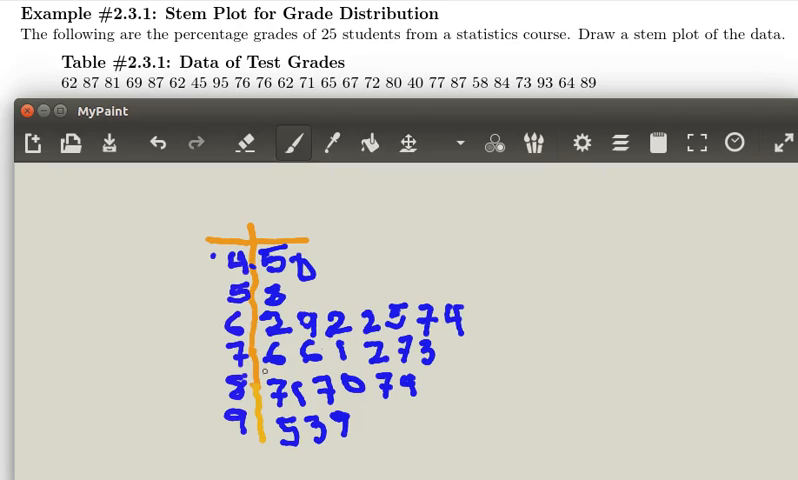
mouse_move(602, 85)
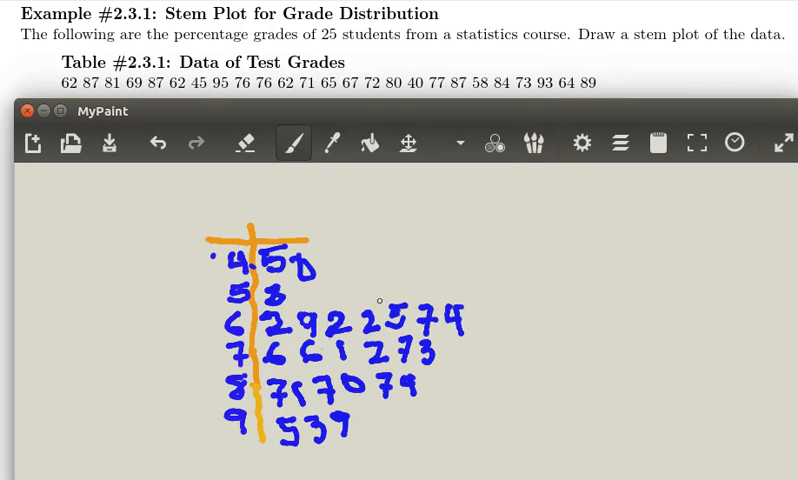
mouse_move(415, 394)
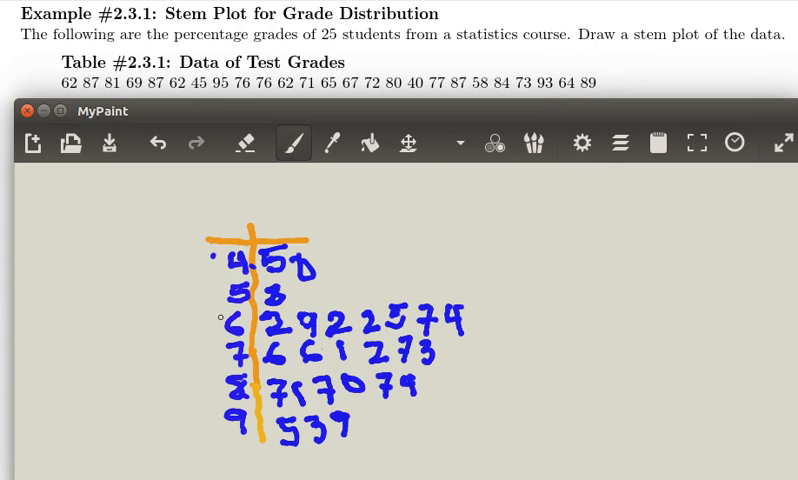
mouse_move(626, 219)
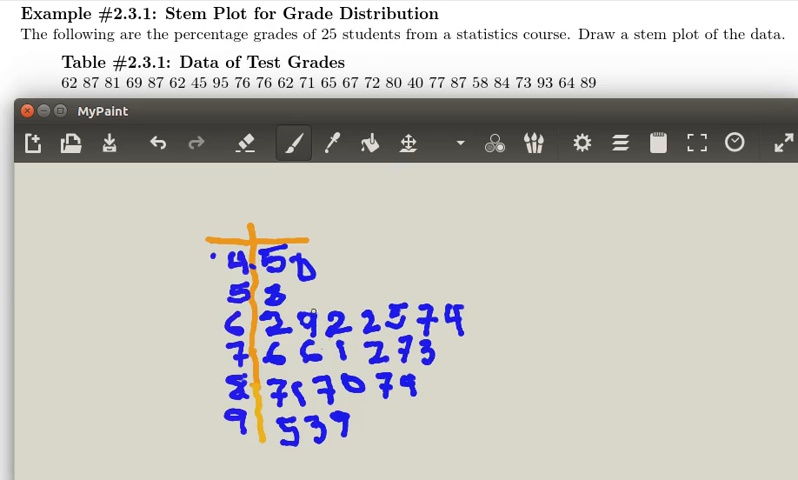
mouse_move(594, 223)
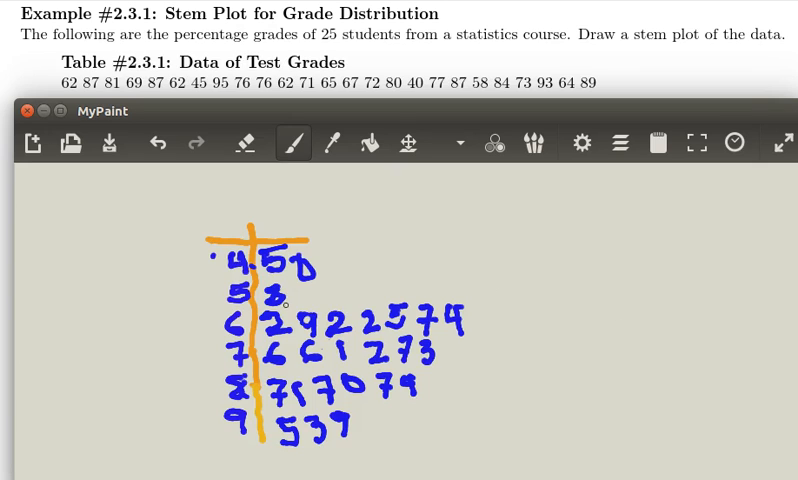
mouse_move(518, 307)
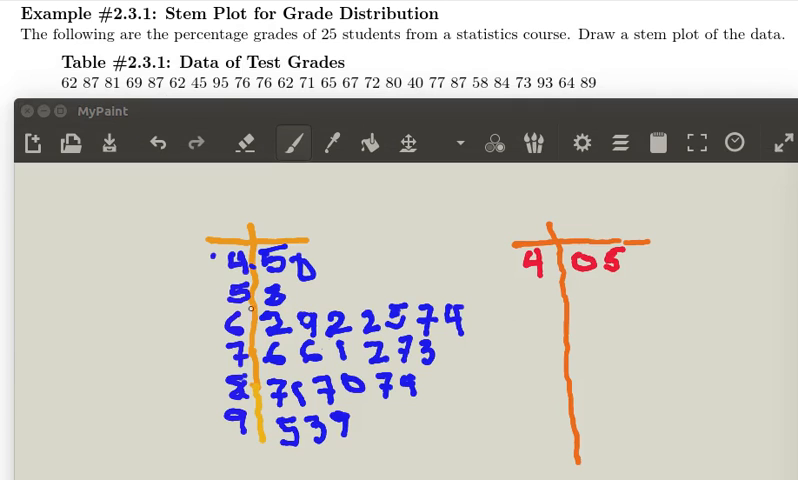
mouse_move(353, 295)
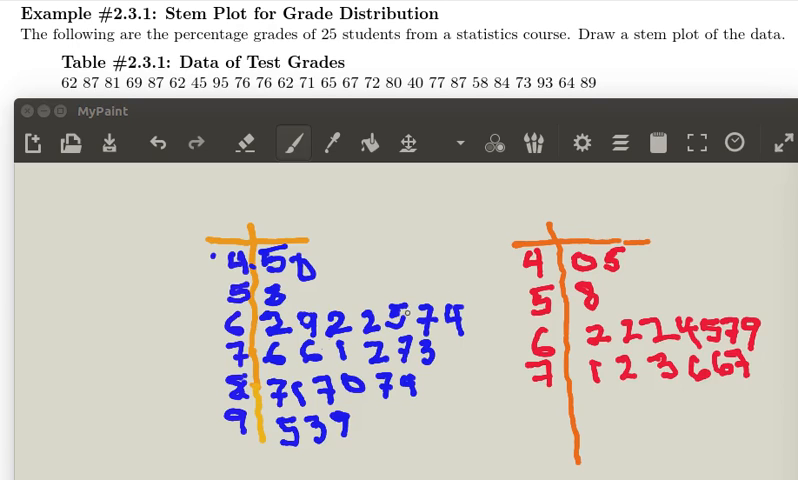
mouse_move(624, 189)
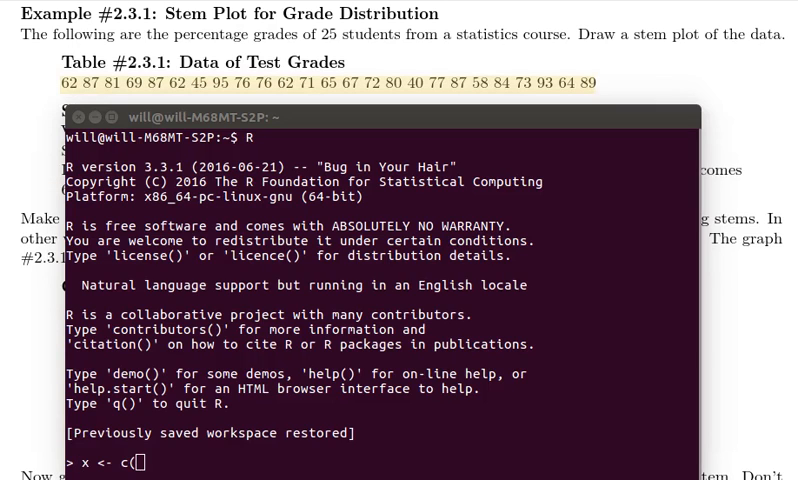
mouse_move(631, 108)
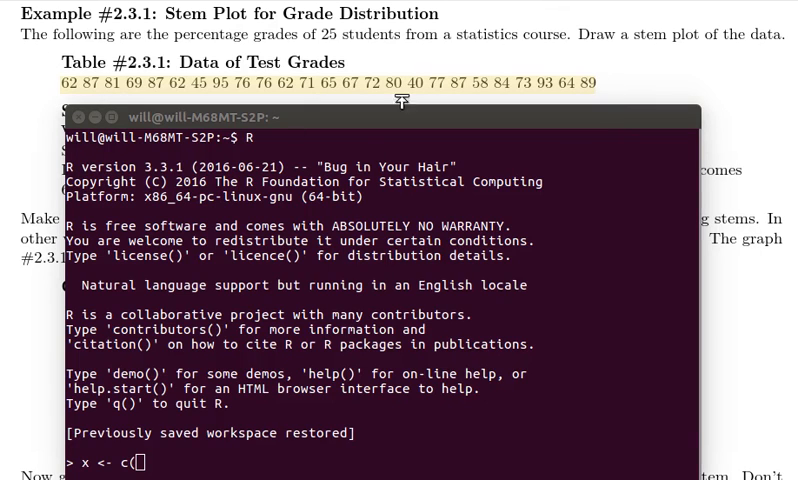
mouse_move(125, 96)
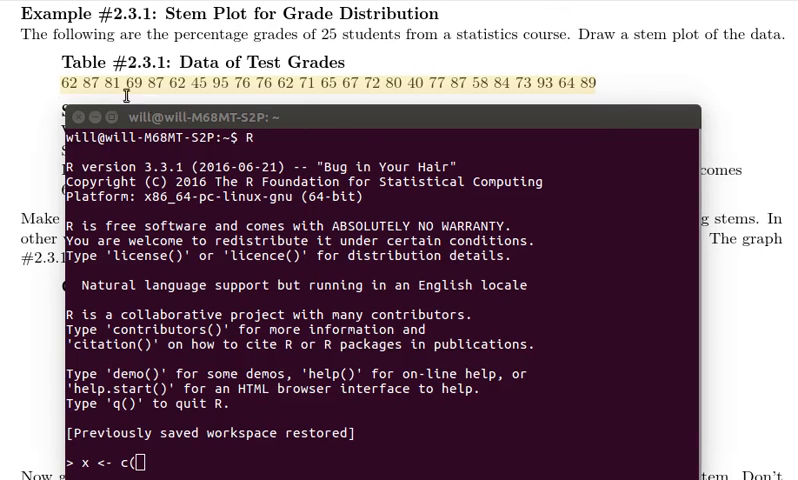
mouse_move(146, 467)
type("62, 87, 81, 69, 87, 62, 45, 95, 76, 76, 62, 71, 65, 67, 72, 80, 40, 77, 87, 58, 84, 73, 93, 64, 89)")
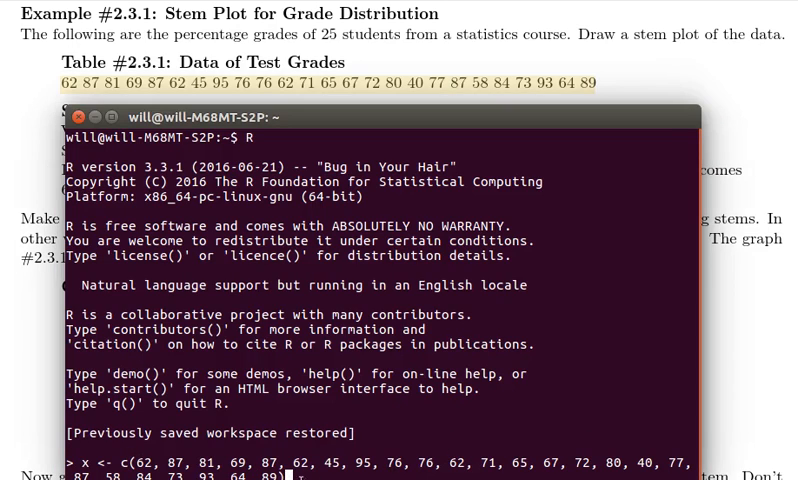
Enter x <- c(62, 87, …, 89) to store all 25 grades in x.
key("Return")
type("x")
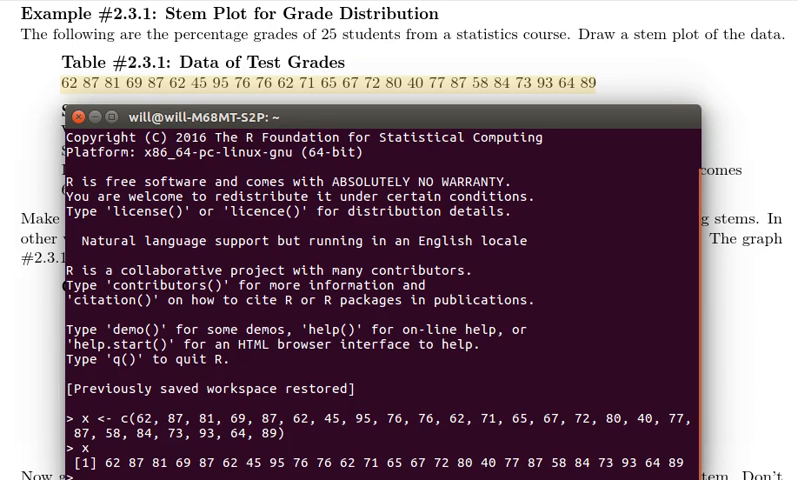
Run stem(x) to get the default stem plot with stems 4, 6 and 8.
type("stem")
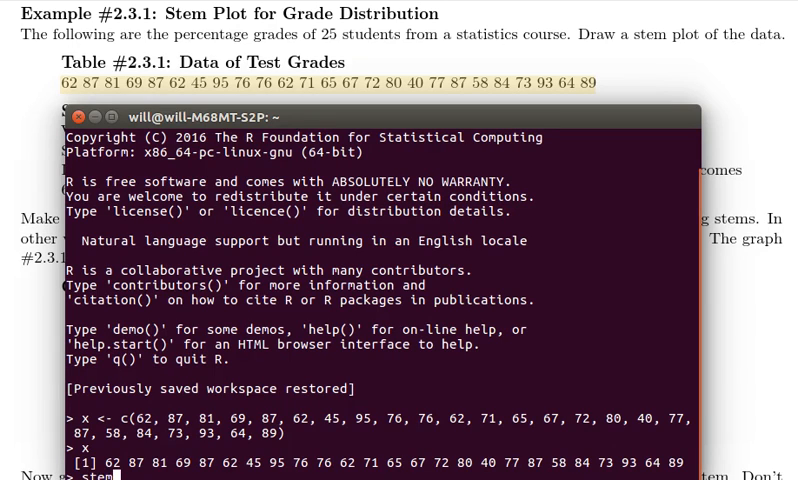
type("(x)")
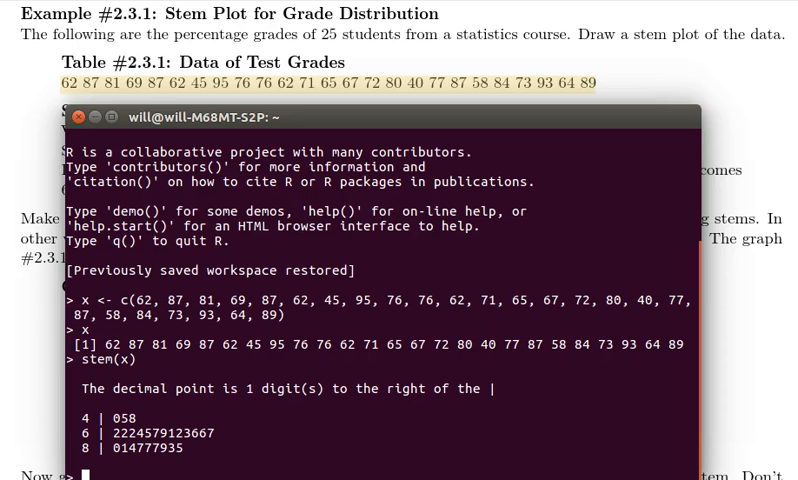
Run stem(x, scale=2) to list stems 4 through 9.
type("stem(x, scale=2)")
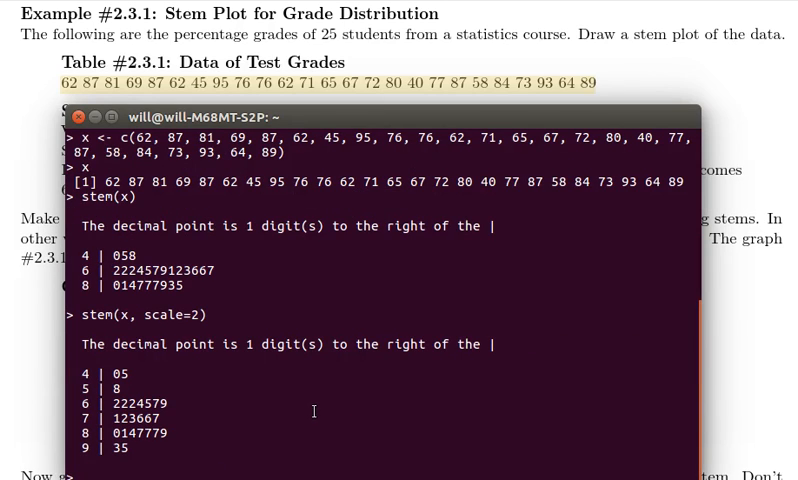
mouse_move(92, 332)
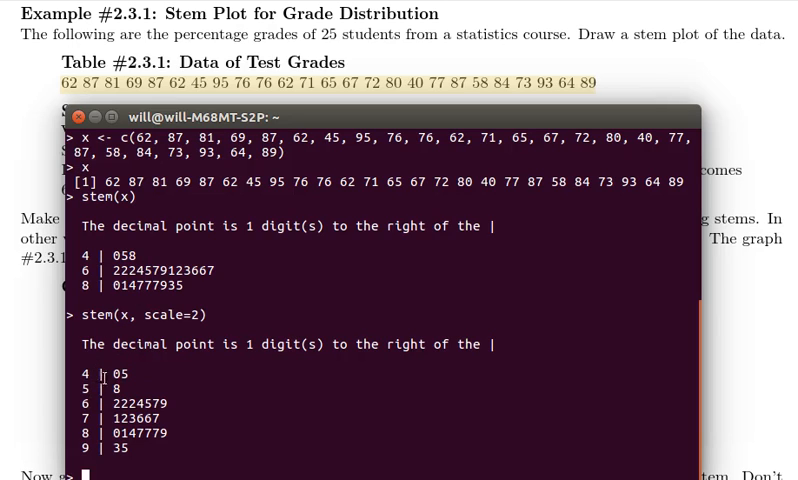
mouse_move(138, 387)
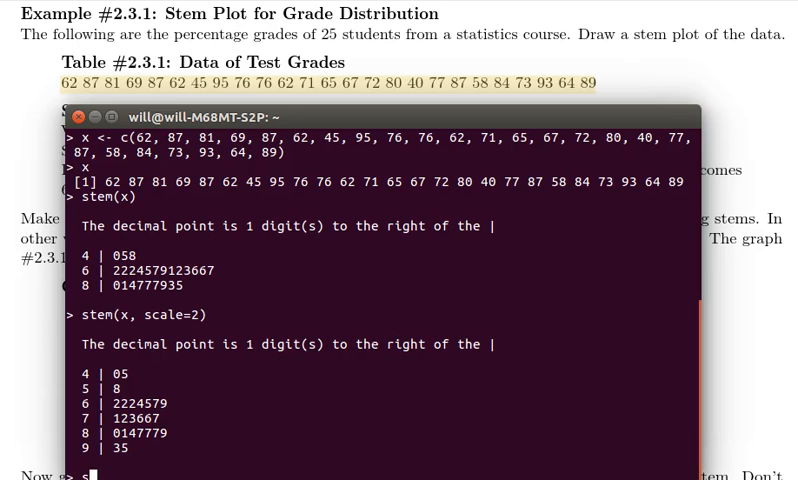
Run stem(x, scale=4) to split each stem into two rows, then scroll to compare.
type("stem(x")
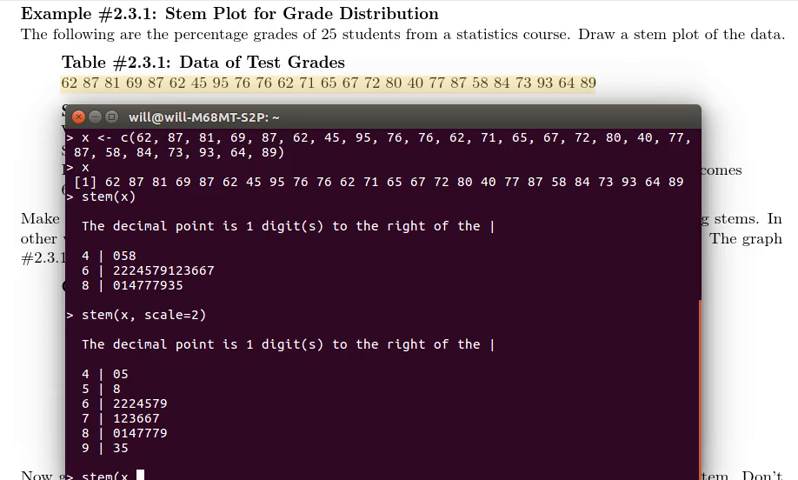
type(", scale")
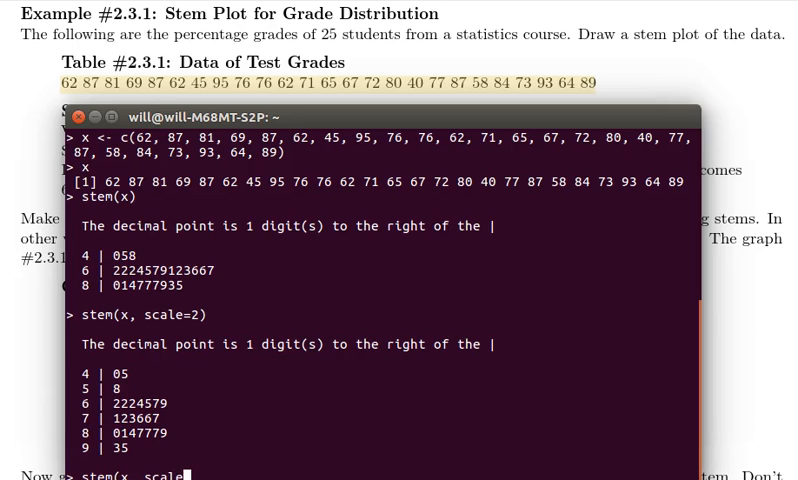
type("4")
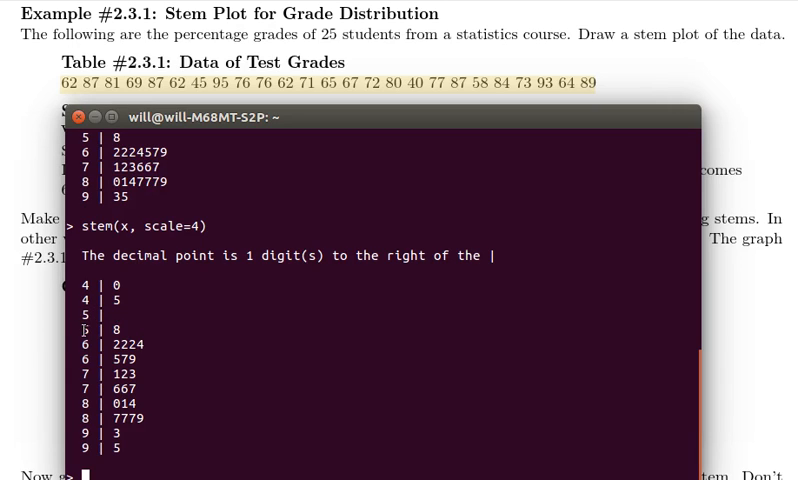
mouse_move(75, 350)
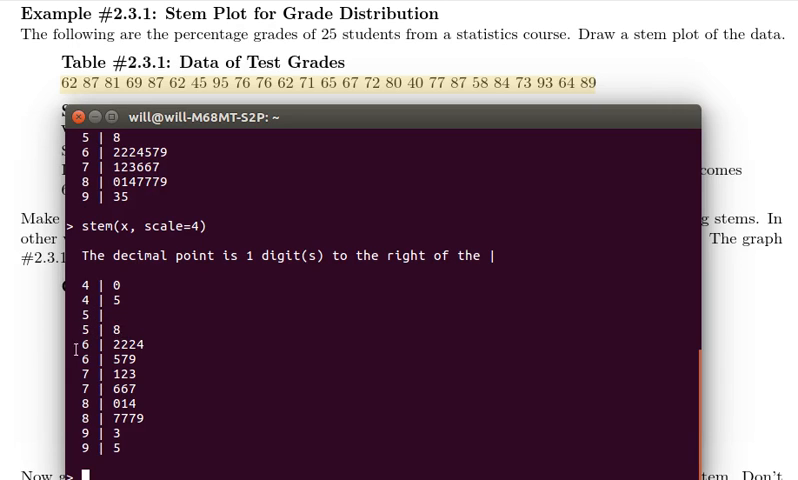
mouse_move(128, 299)
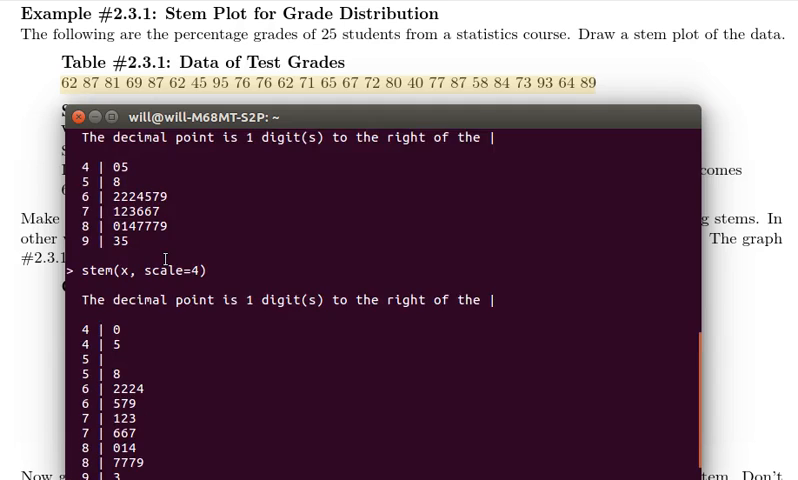
scroll("down", 3)
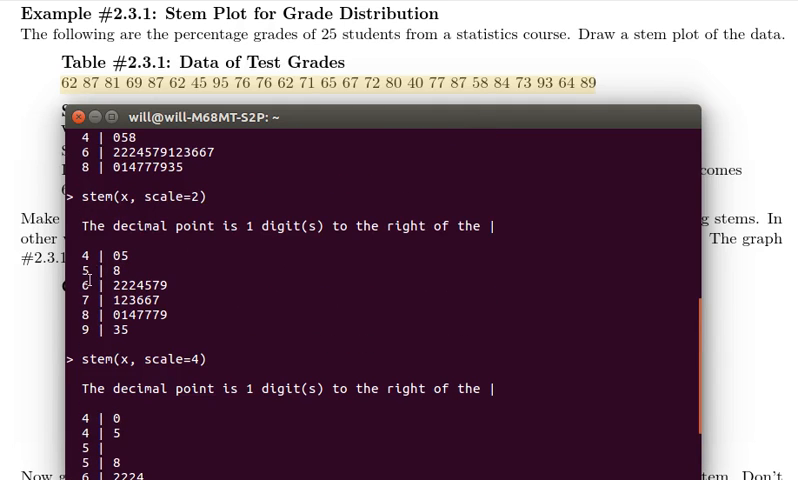